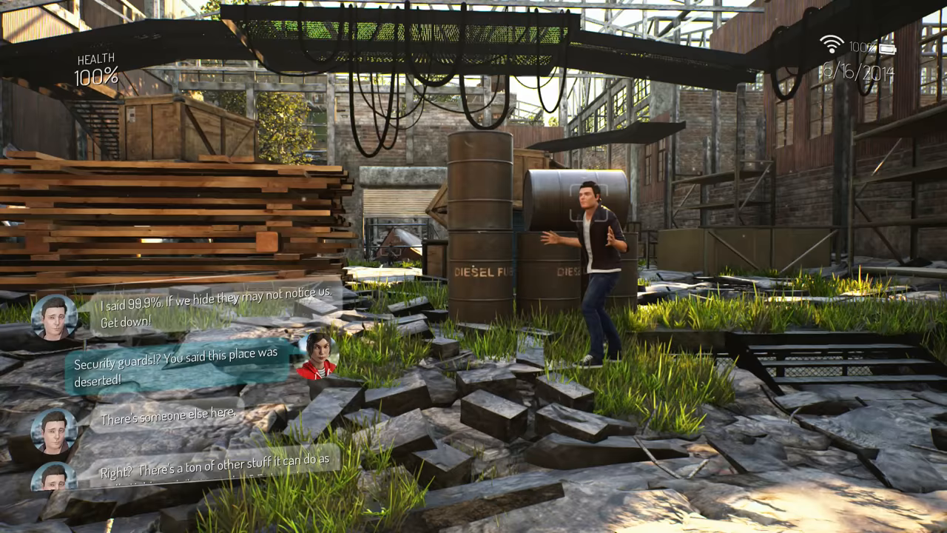
key("RS")
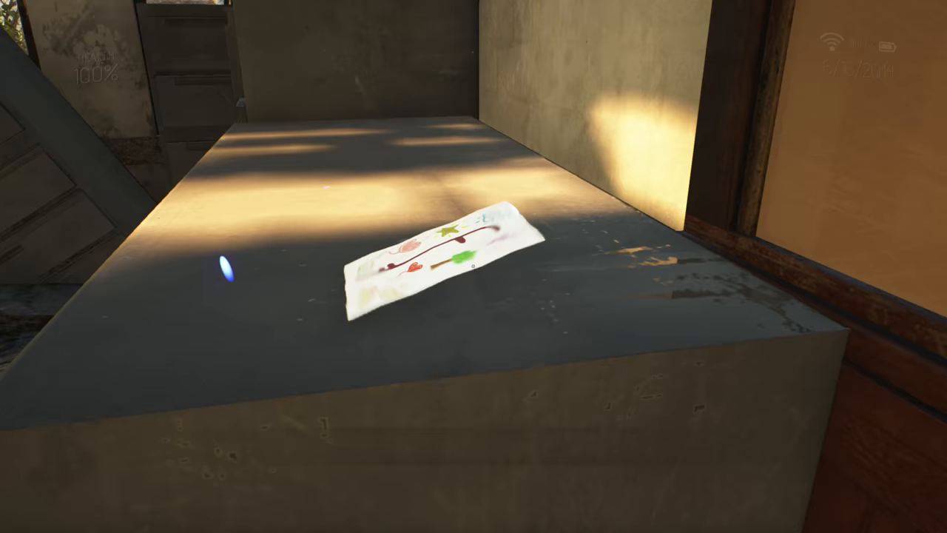
left_click(436, 259)
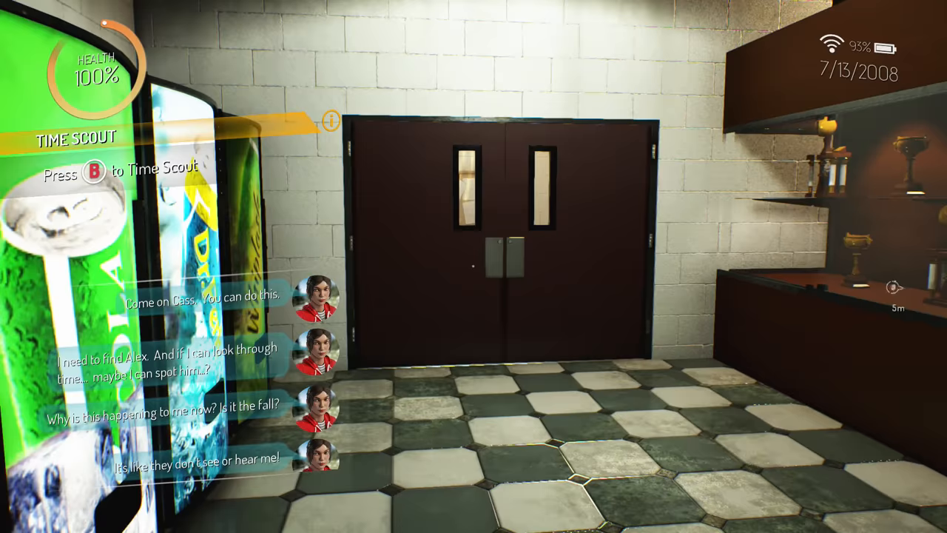
key("b")
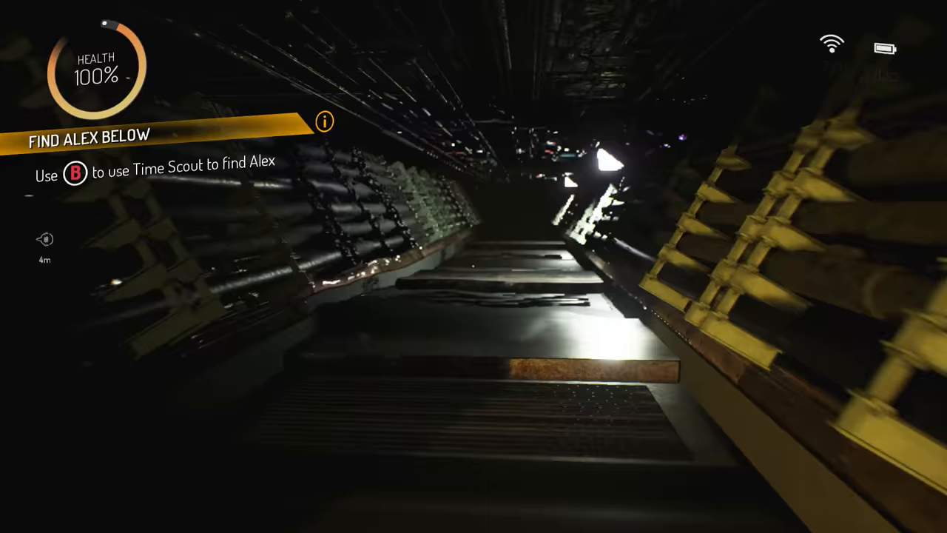
key("b")
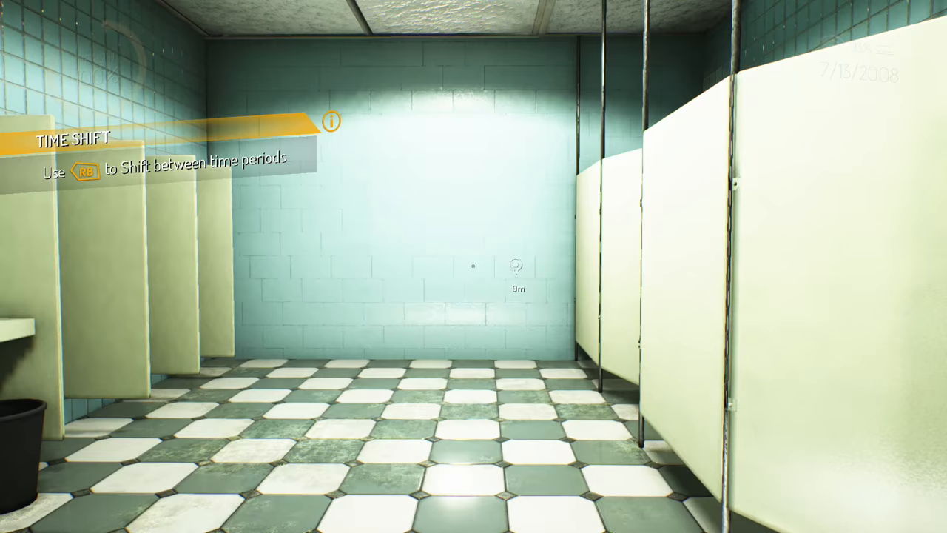
key("RB")
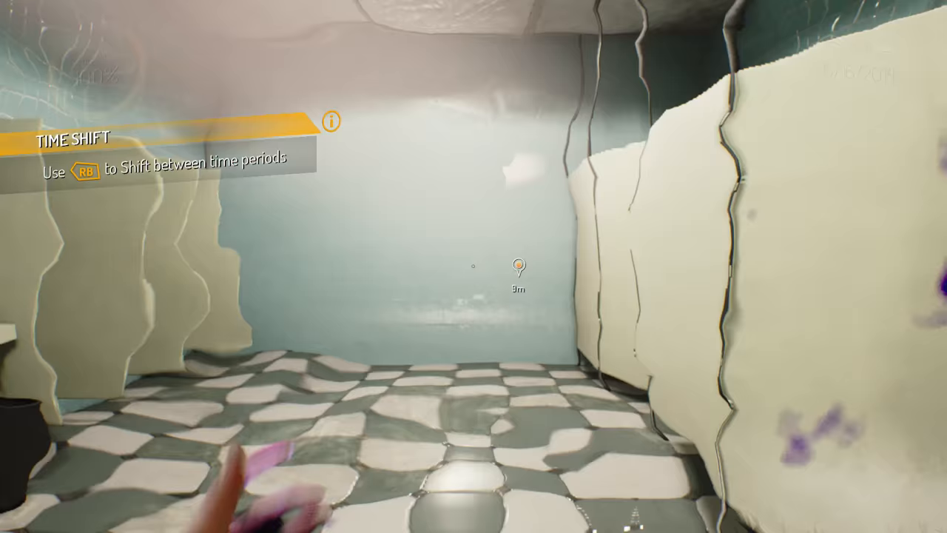
key("RB")
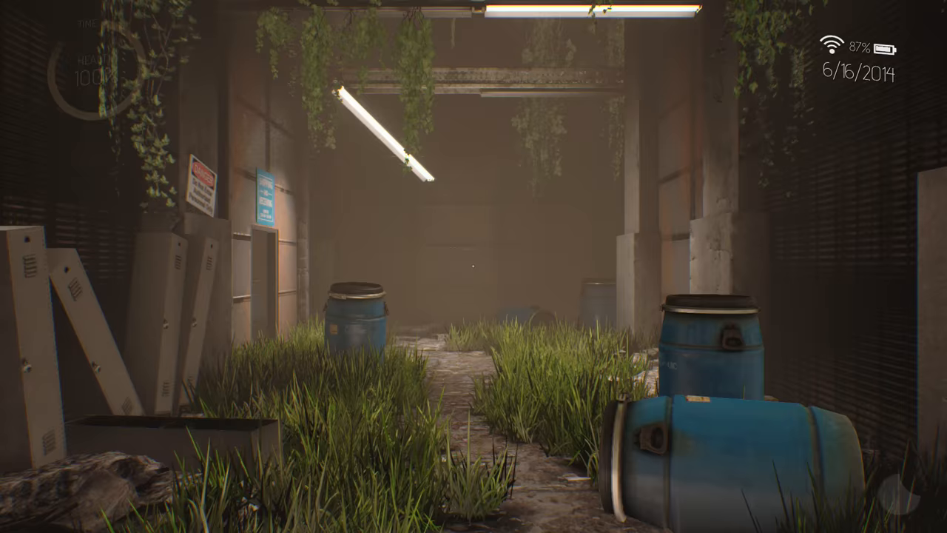
mouse_move(473, 266)
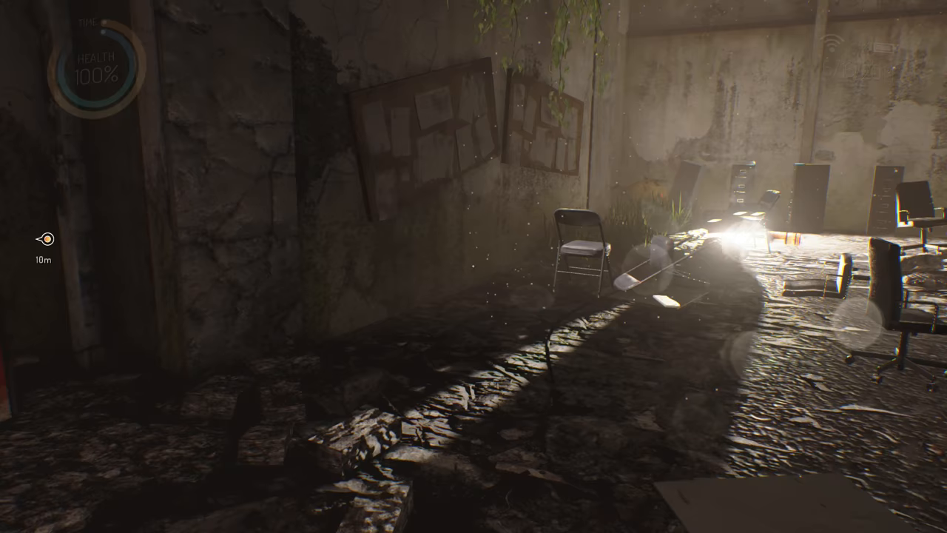
key("Escape")
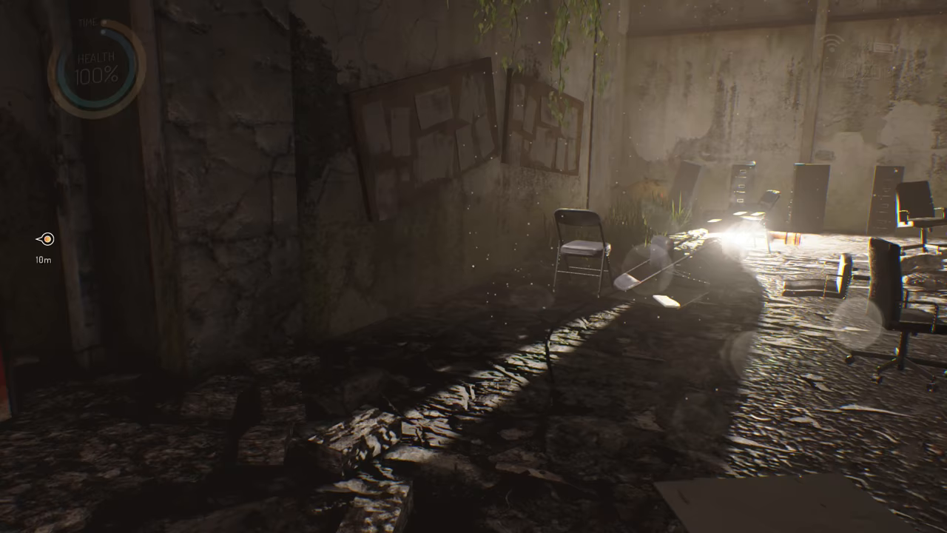